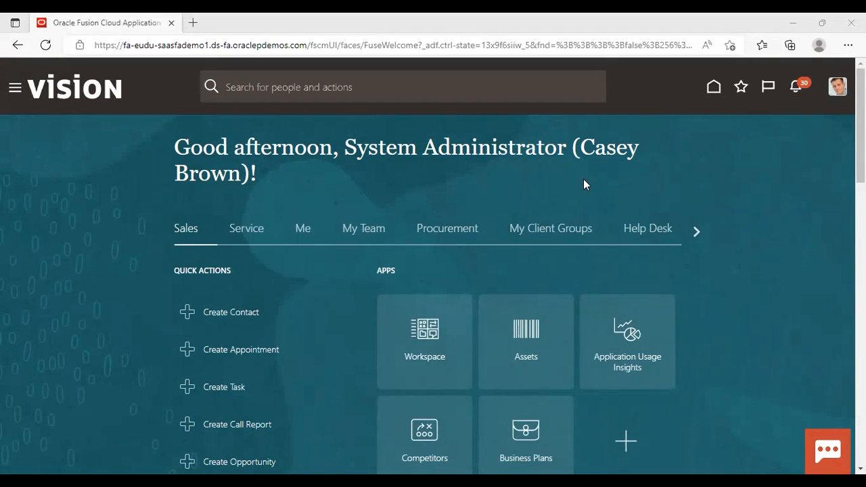
mouse_move(15, 86)
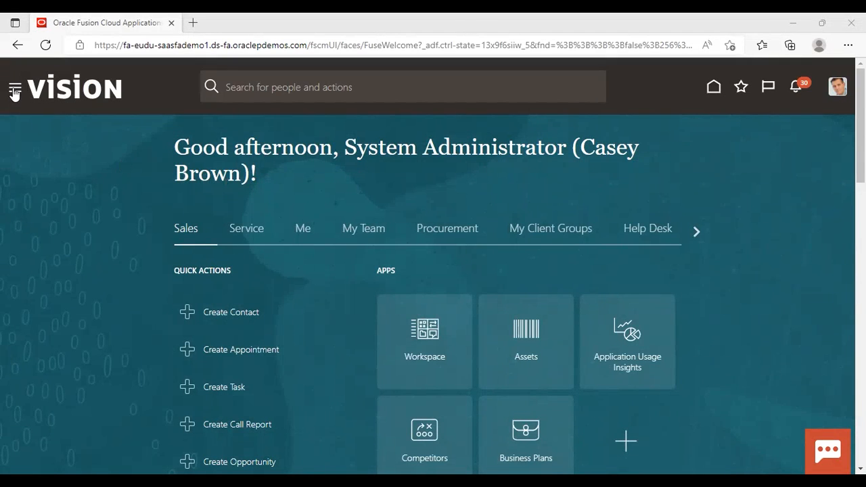
Go to Me > Expenses via the Navigator to reach Travel and Expenses.
click(13, 87)
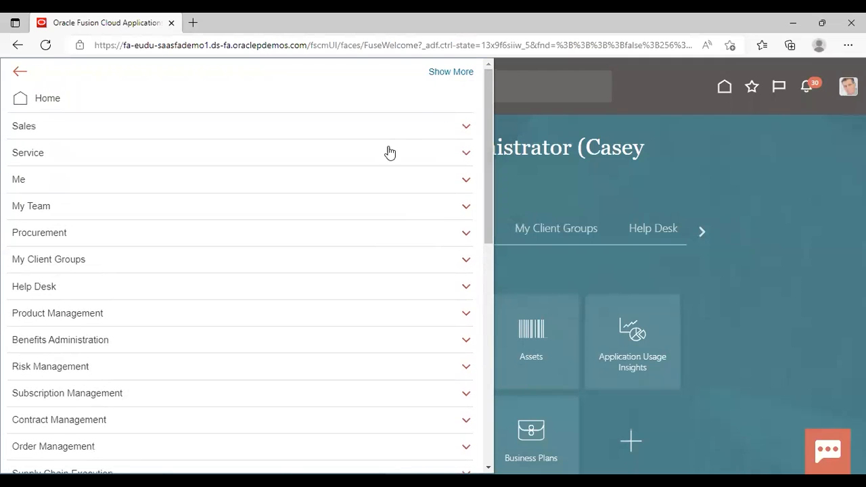
click(19, 178)
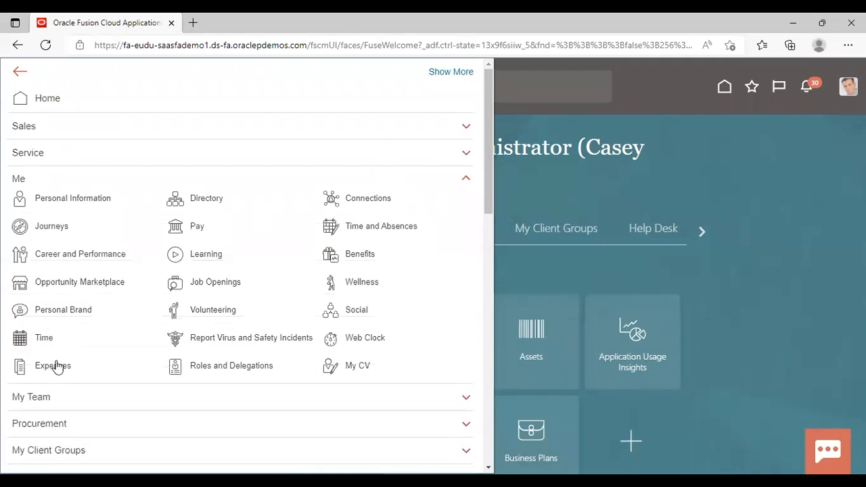
click(52, 365)
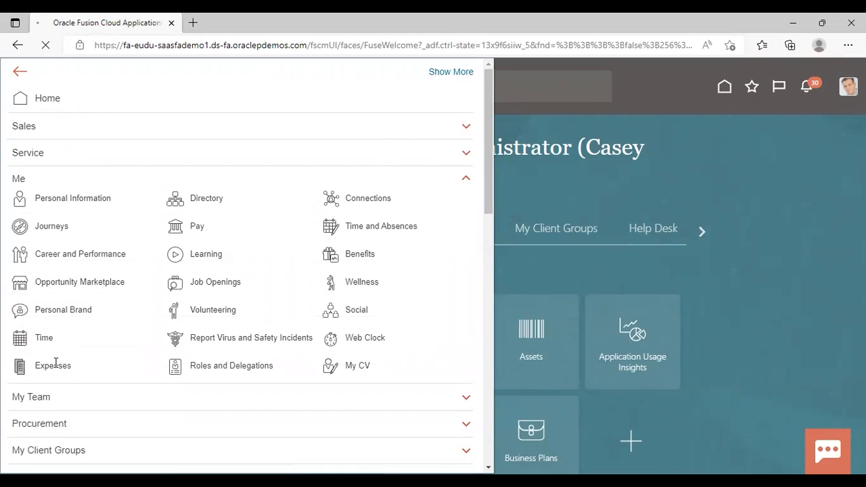
click(51, 366)
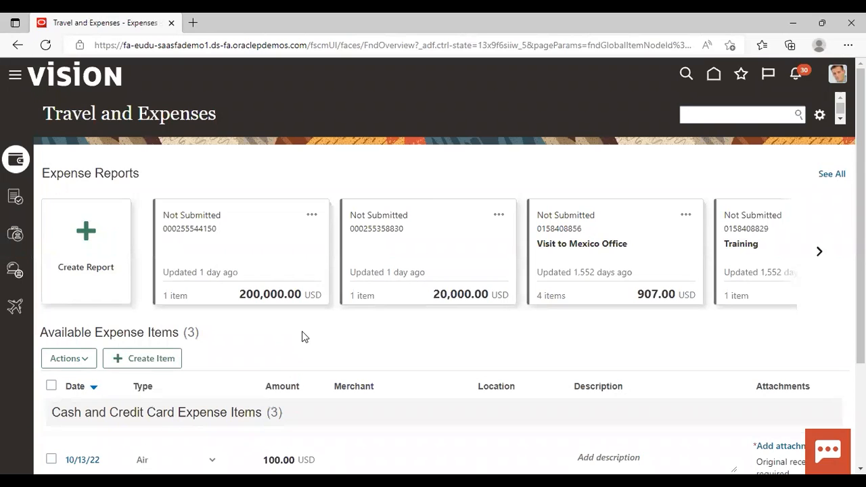
click(821, 250)
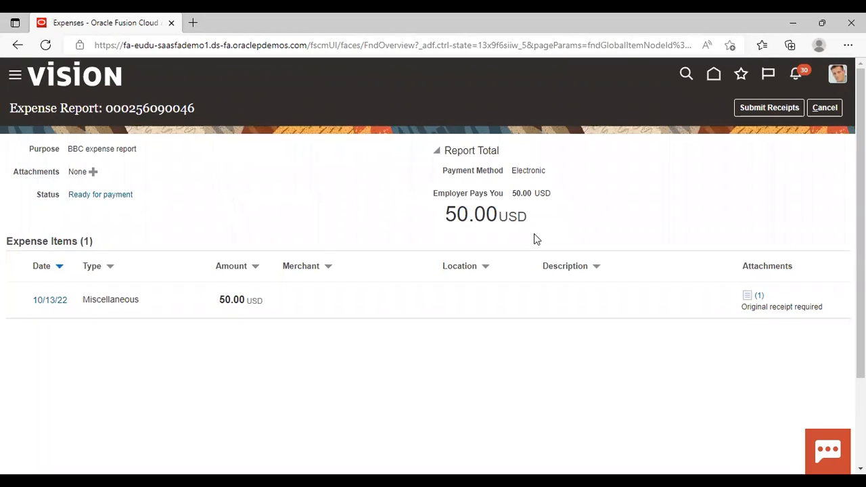
mouse_move(332, 198)
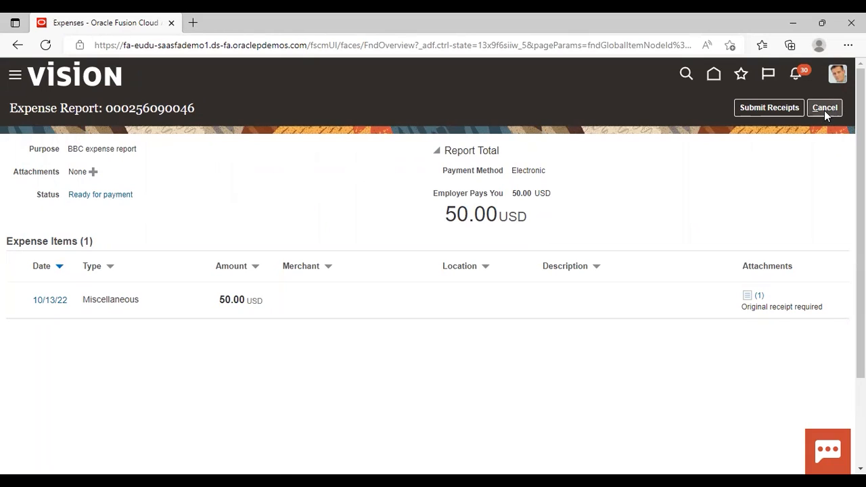
click(824, 109)
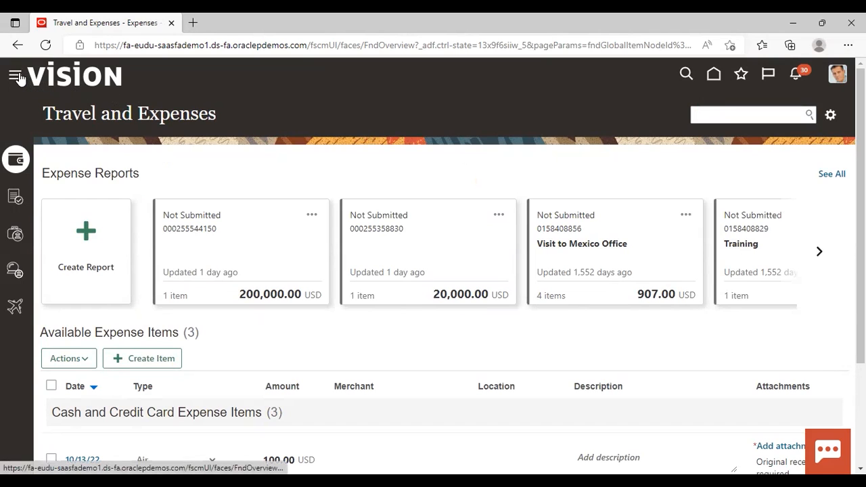
Go to Expenses > Auditing via the Navigator.
click(16, 75)
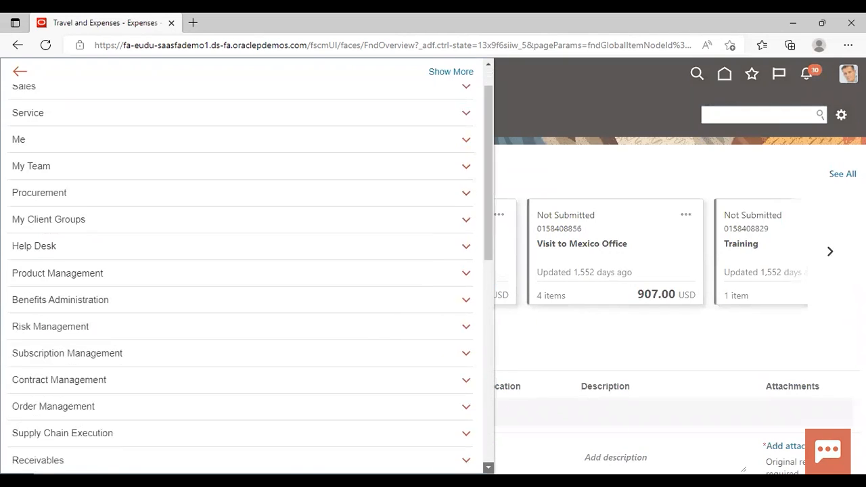
scroll(down, 3)
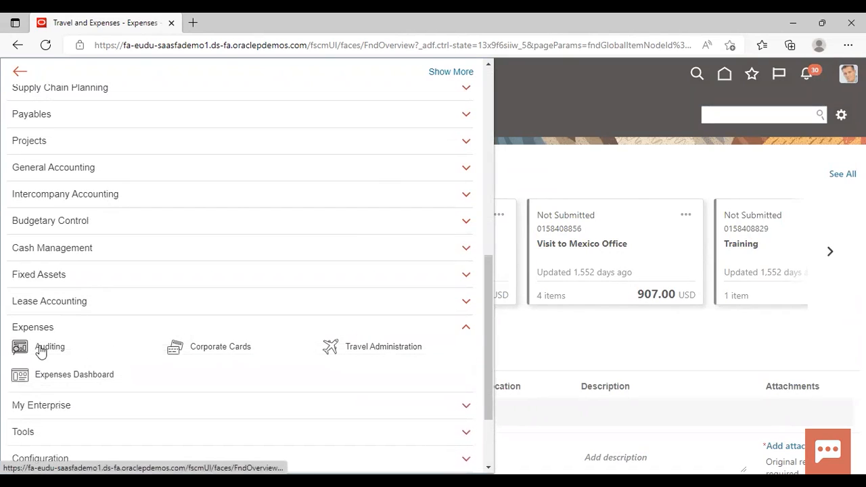
mouse_move(157, 306)
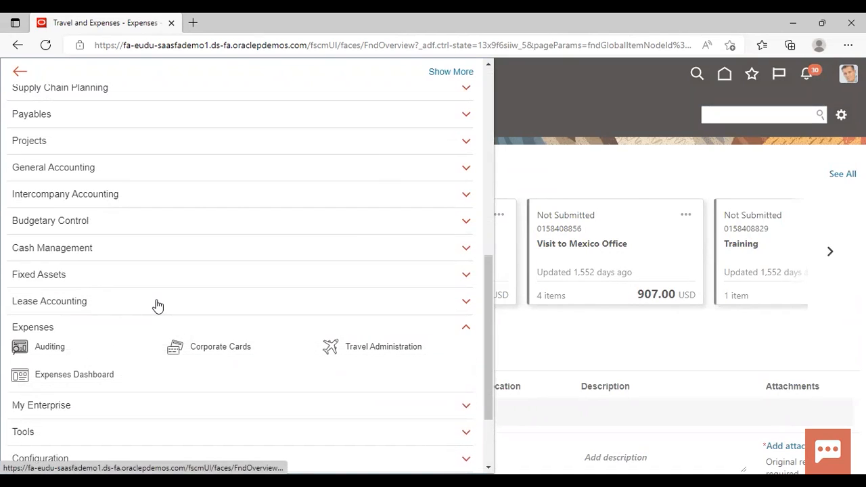
click(49, 347)
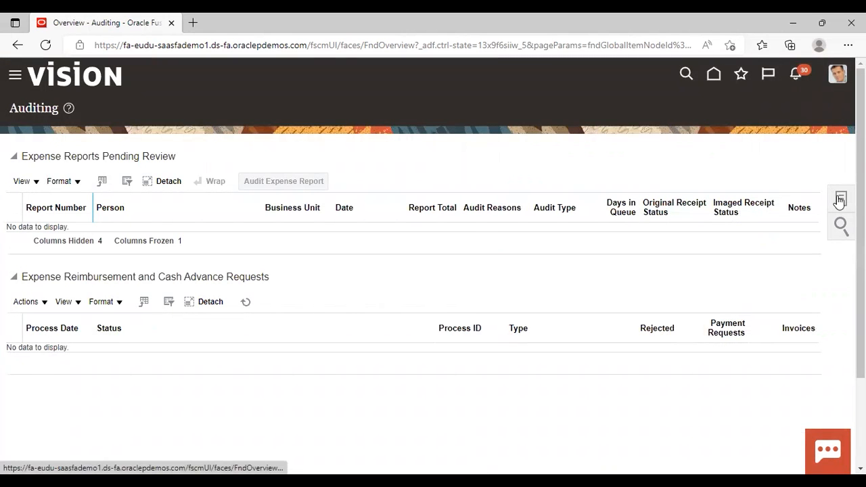
Launch the Process Expense Reimbursements and Cash Advances task from the Tasks panel.
click(839, 198)
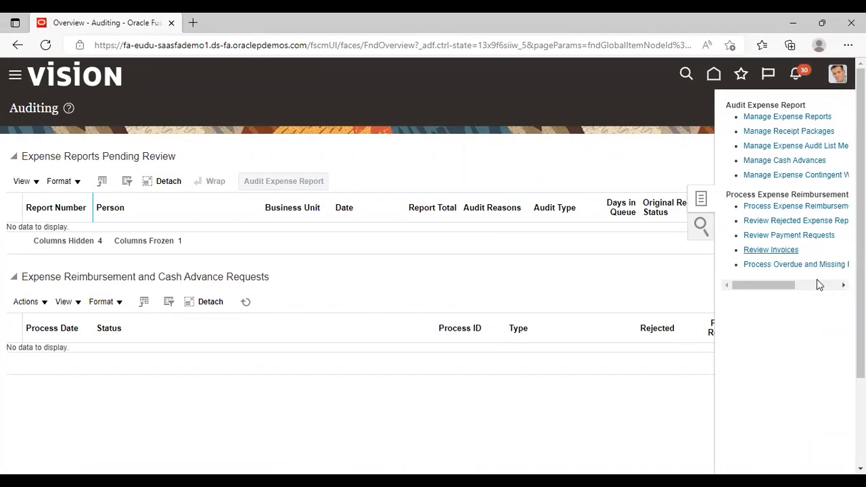
click(843, 284)
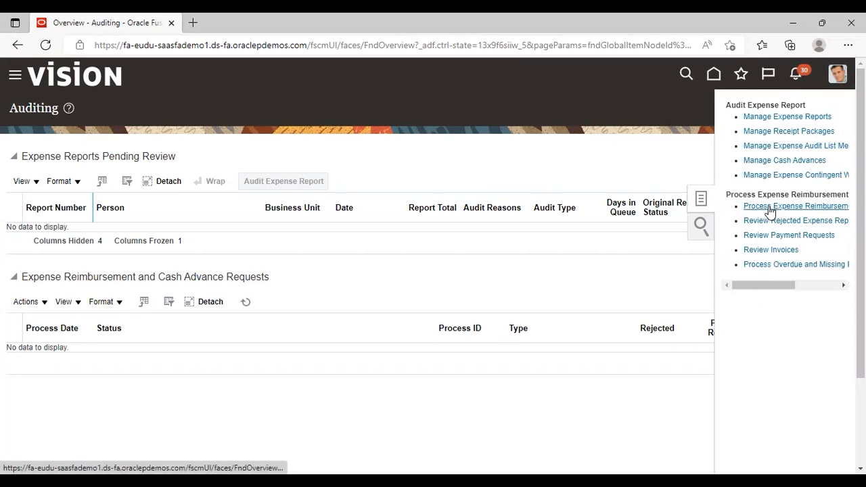
click(796, 206)
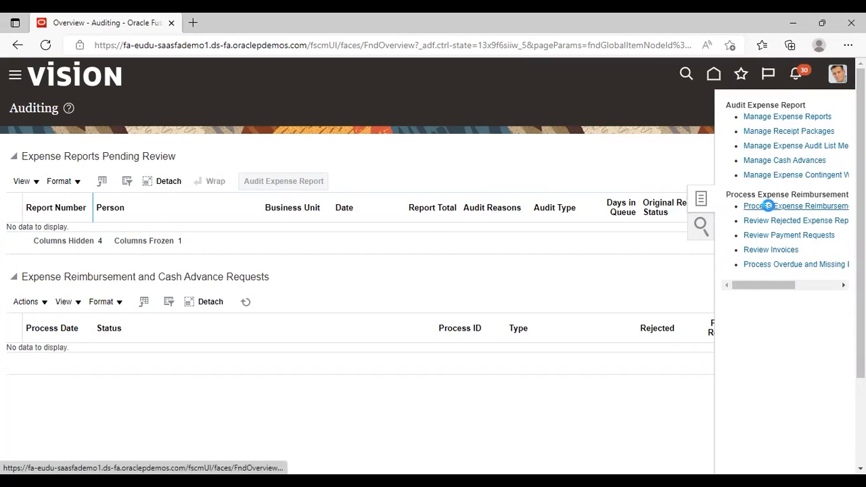
click(796, 206)
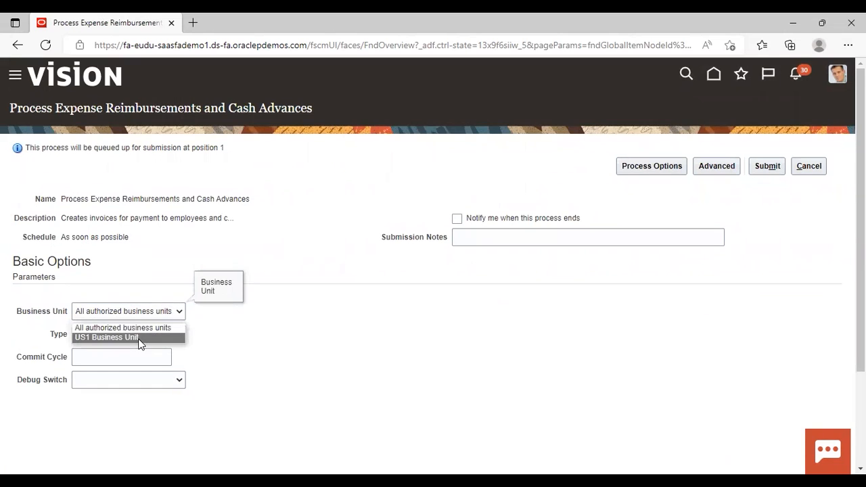
Submit Expense Reimbursements for US1 Business Unit and acknowledge process 5113015.
click(105, 337)
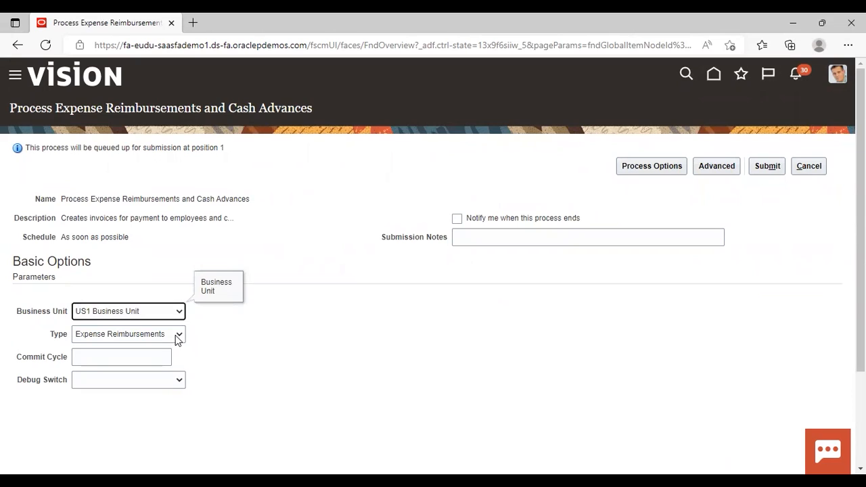
click(178, 333)
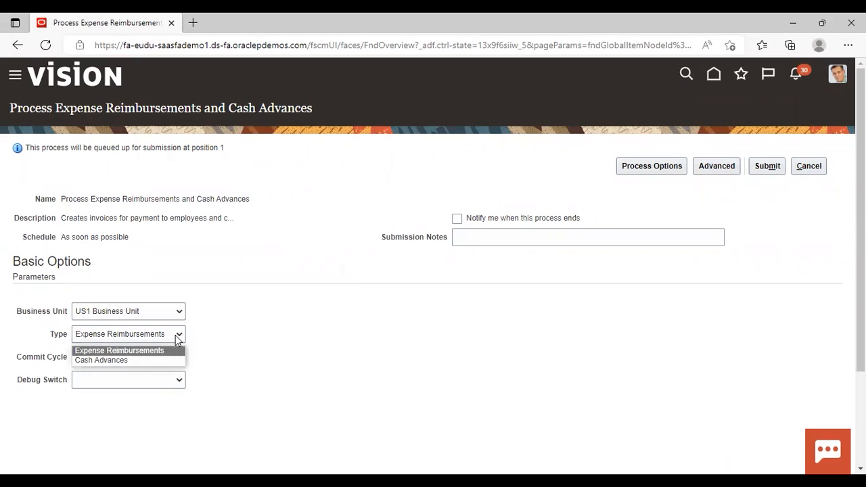
click(119, 351)
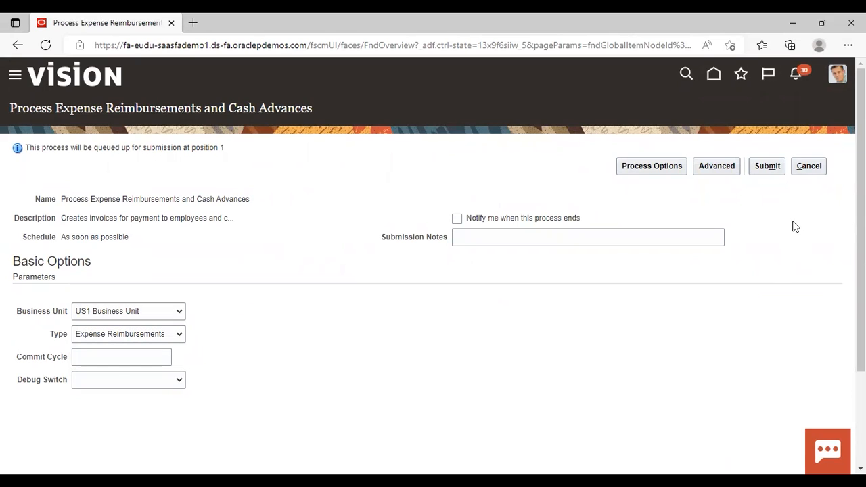
click(766, 165)
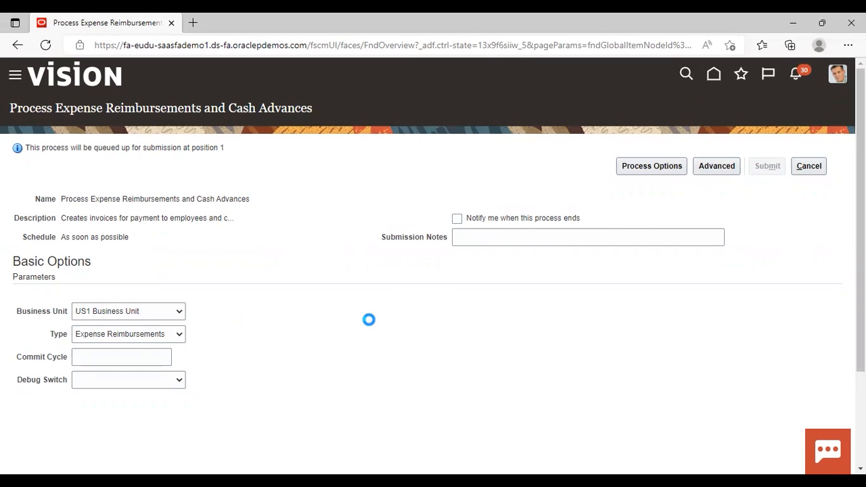
click(766, 165)
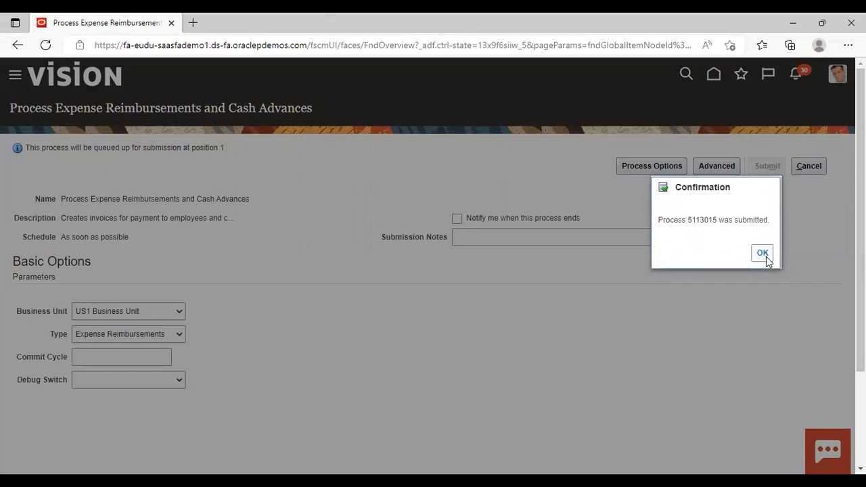
click(764, 253)
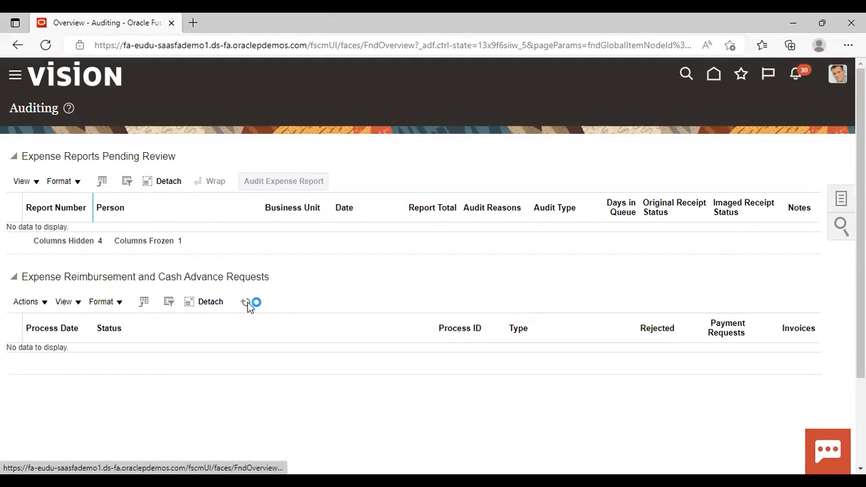
Refresh the requests list until process 5113015 shows Succeeded, then go to its 2 payment requests.
click(247, 302)
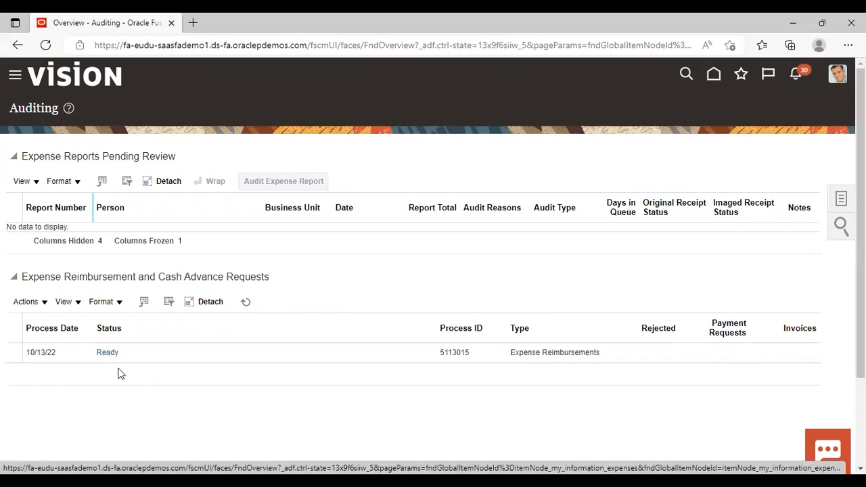
click(245, 302)
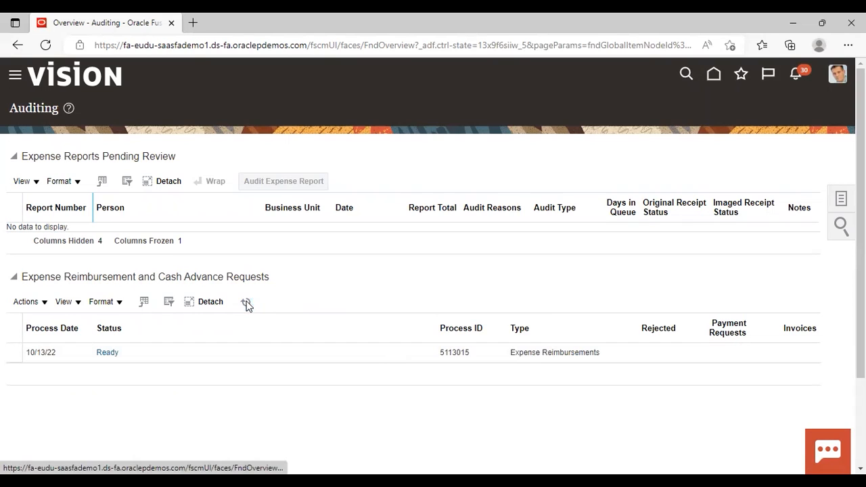
click(247, 300)
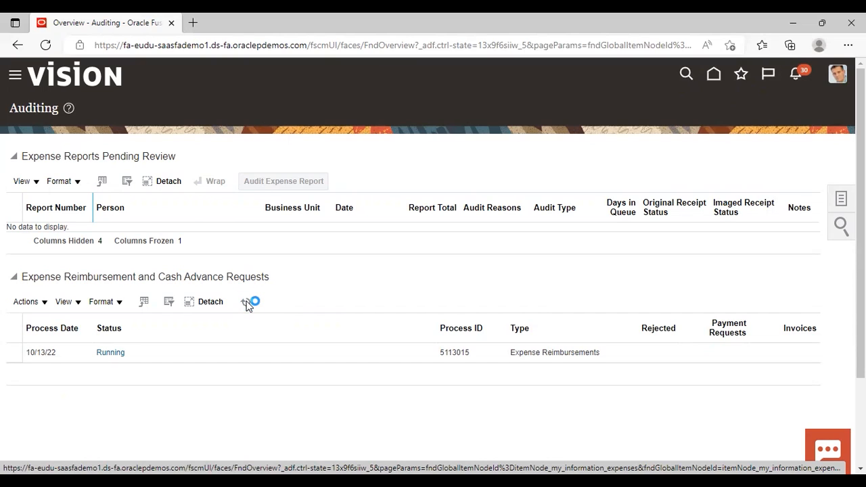
click(245, 300)
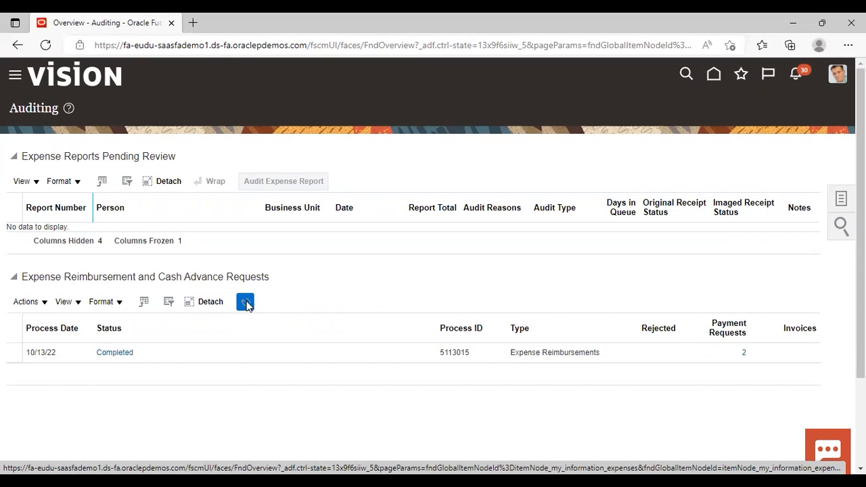
click(245, 301)
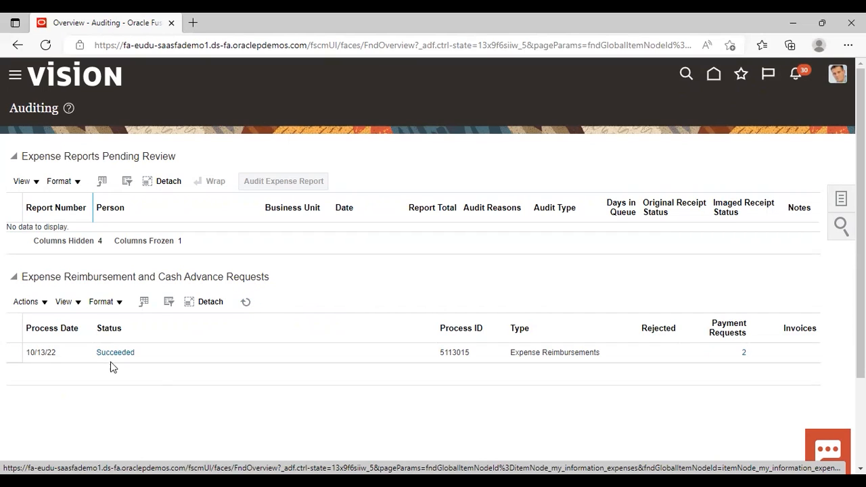
mouse_move(325, 378)
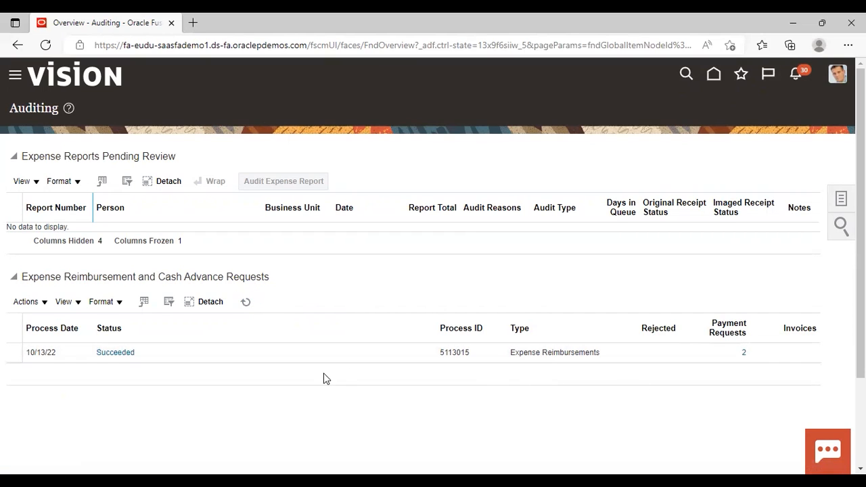
mouse_move(744, 360)
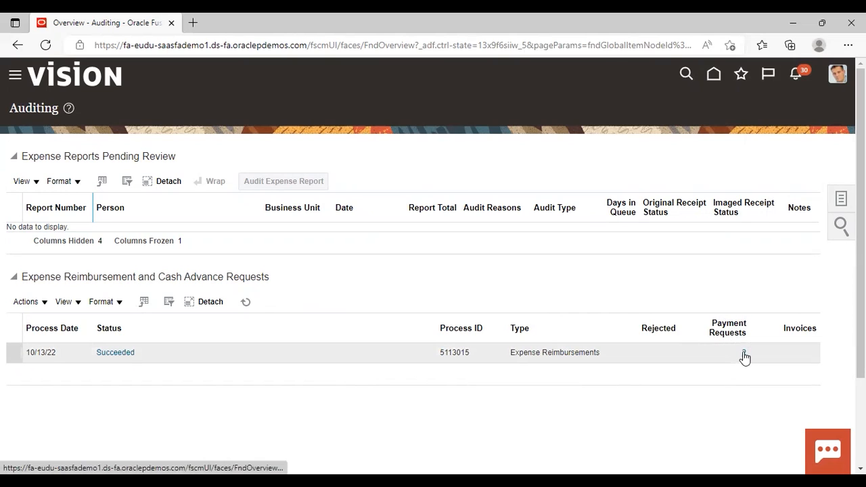
click(743, 352)
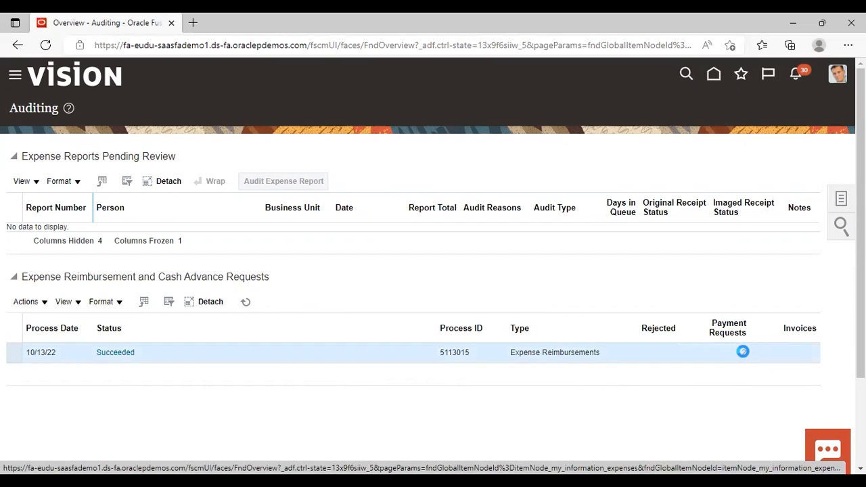
click(744, 352)
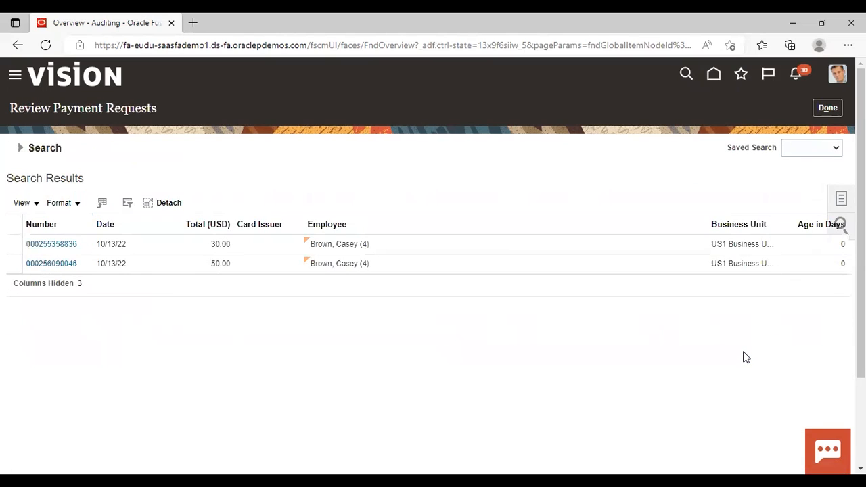
click(220, 262)
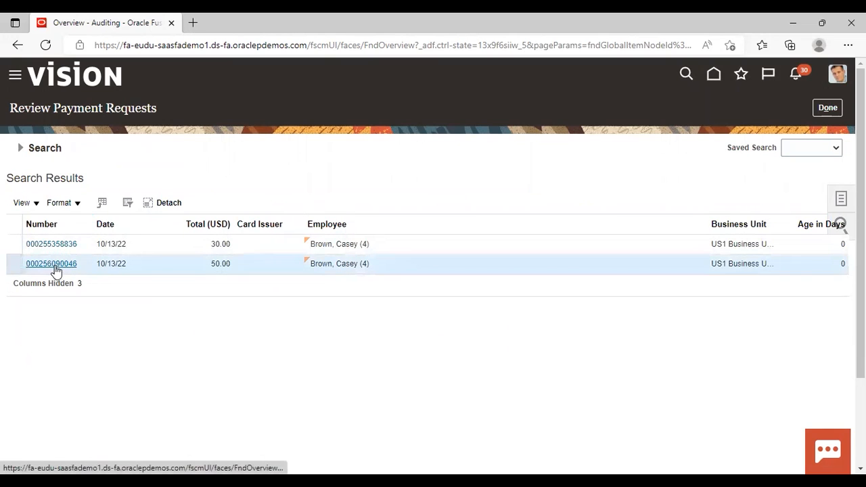
click(52, 262)
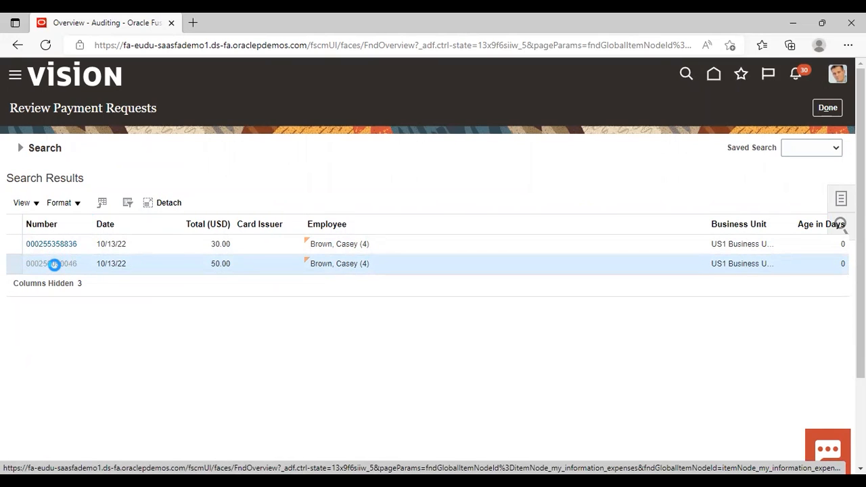
click(51, 263)
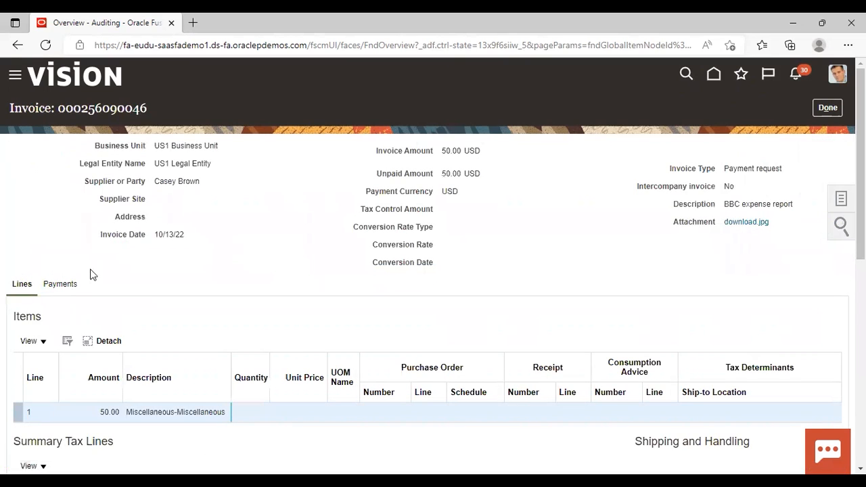
mouse_move(661, 338)
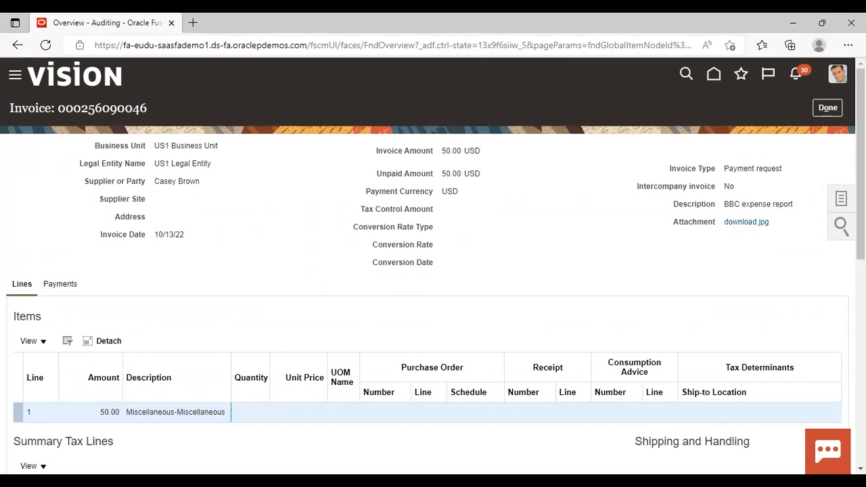
scroll(down, 3)
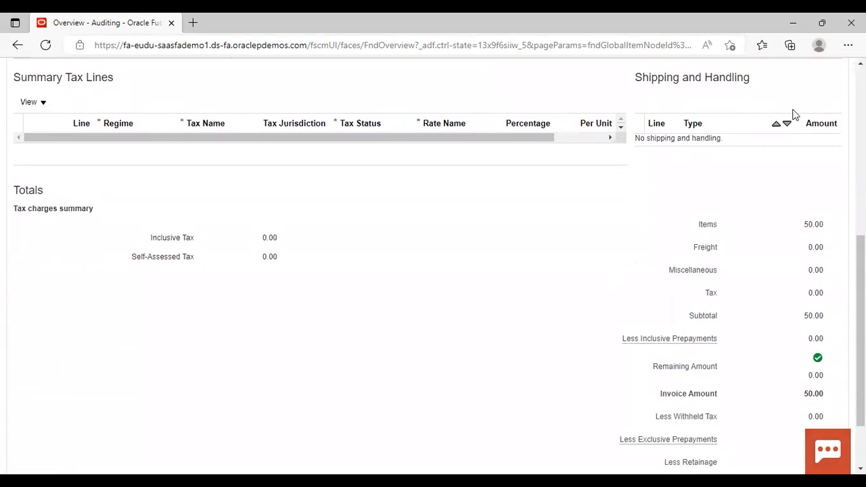
scroll(up, 3)
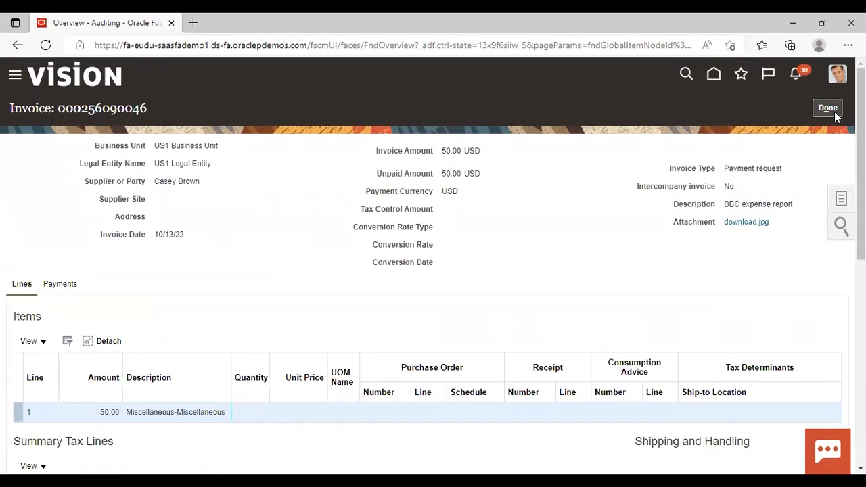
click(828, 109)
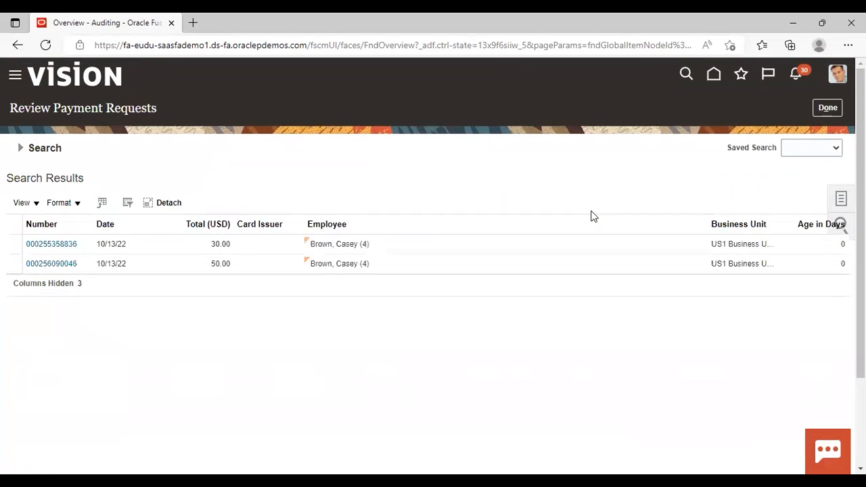
Finish Review Payment Requests and return to Auditing showing process 5113015 Succeeded.
click(827, 109)
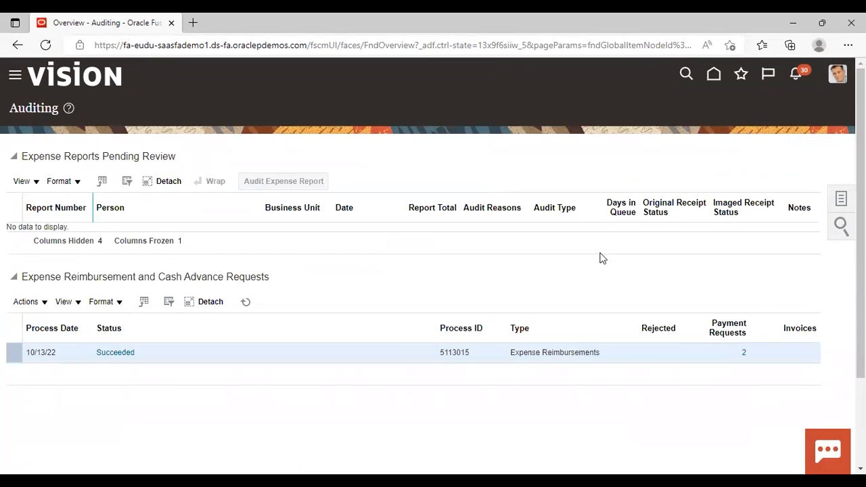
scroll(down, 3)
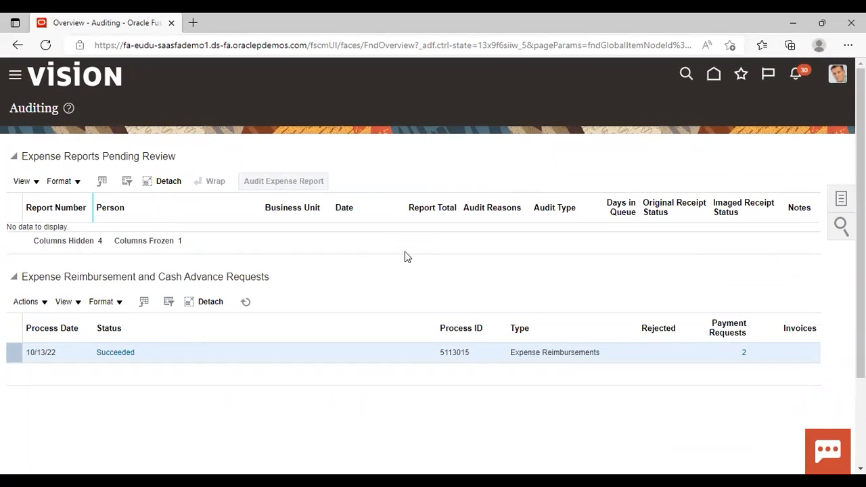
Bring up the Navigator with the Payables group expanded.
click(15, 75)
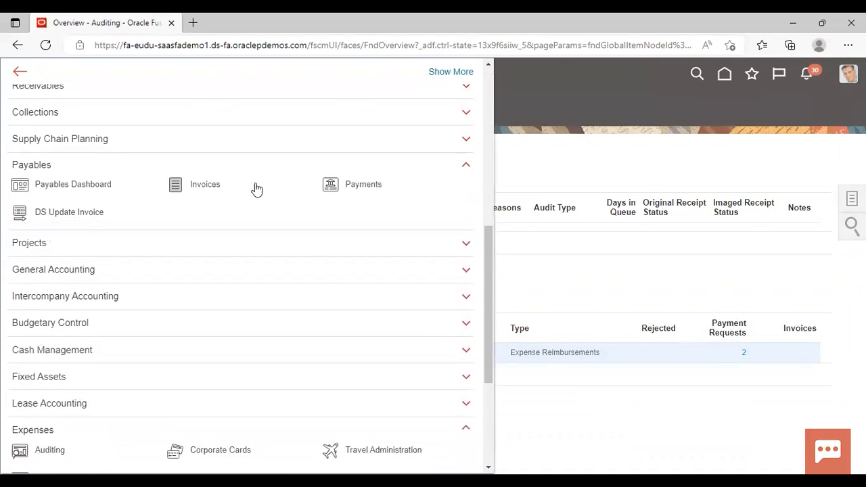
mouse_move(257, 277)
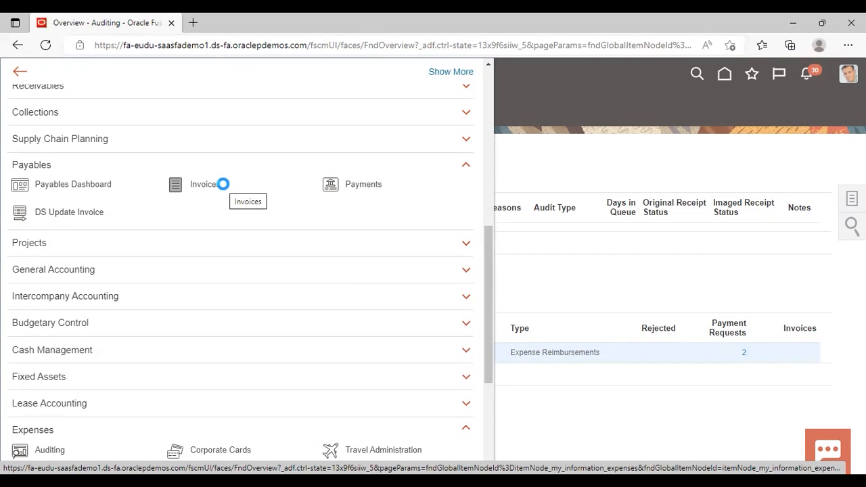
click(203, 184)
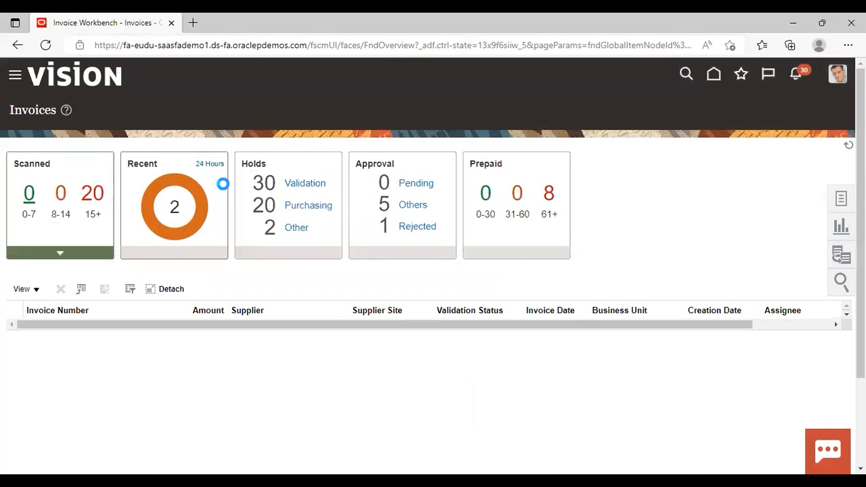
mouse_move(190, 216)
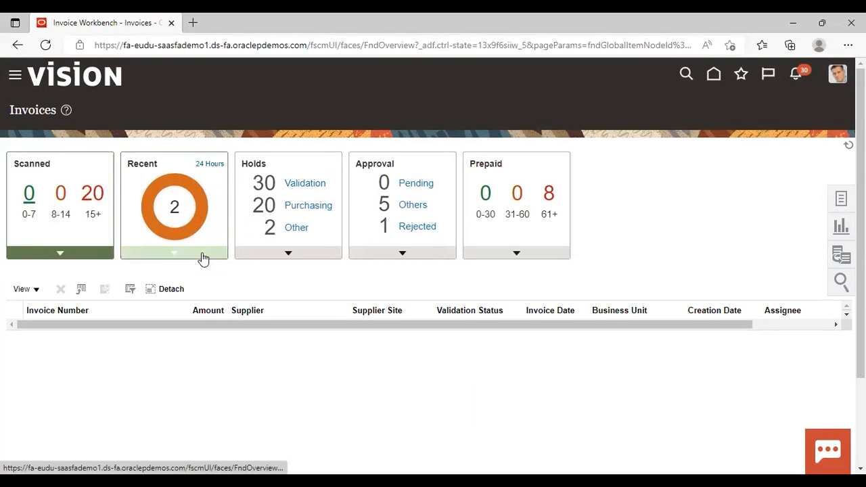
click(174, 253)
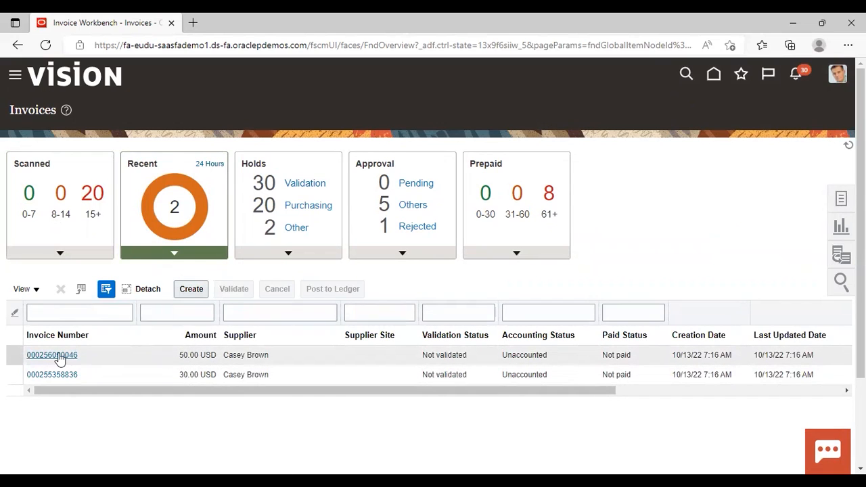
click(51, 355)
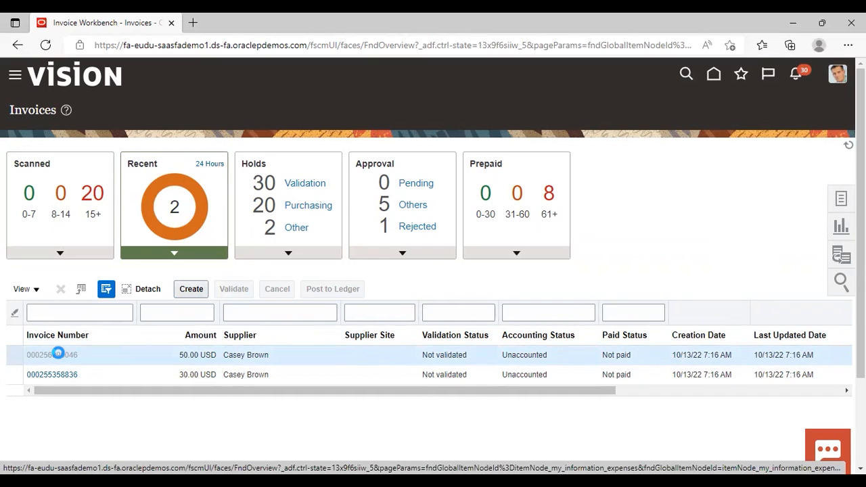
click(52, 355)
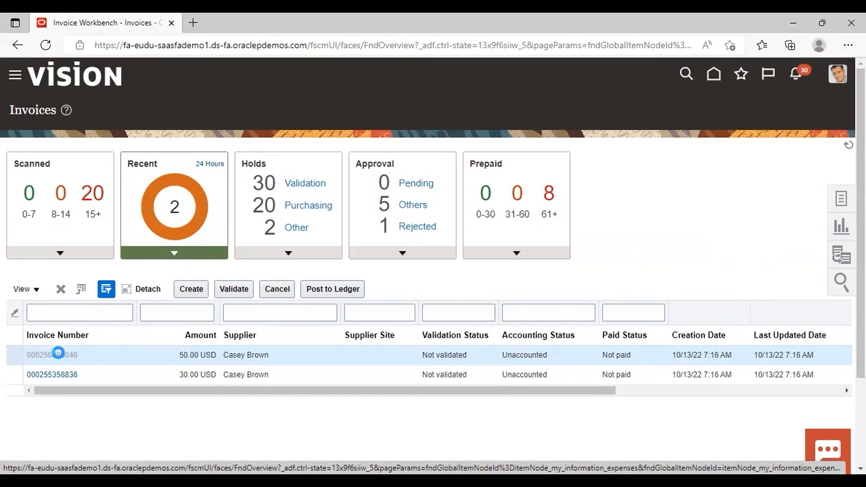
click(52, 355)
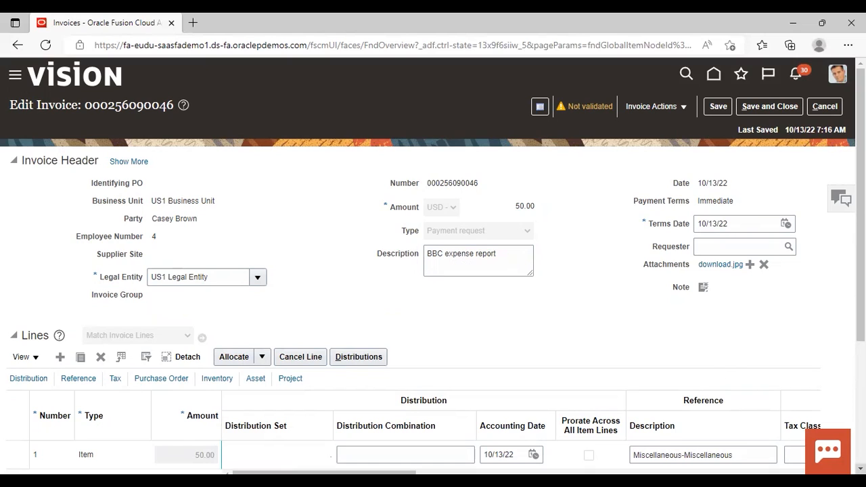
mouse_move(769, 360)
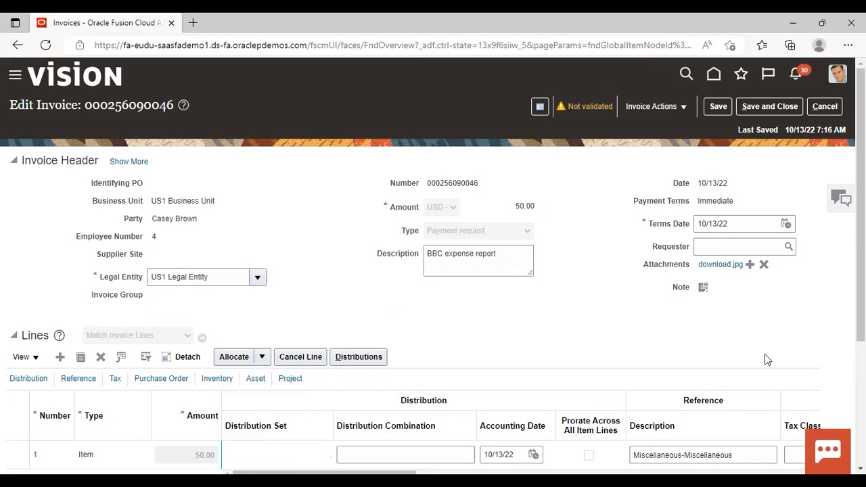
scroll(down, 3)
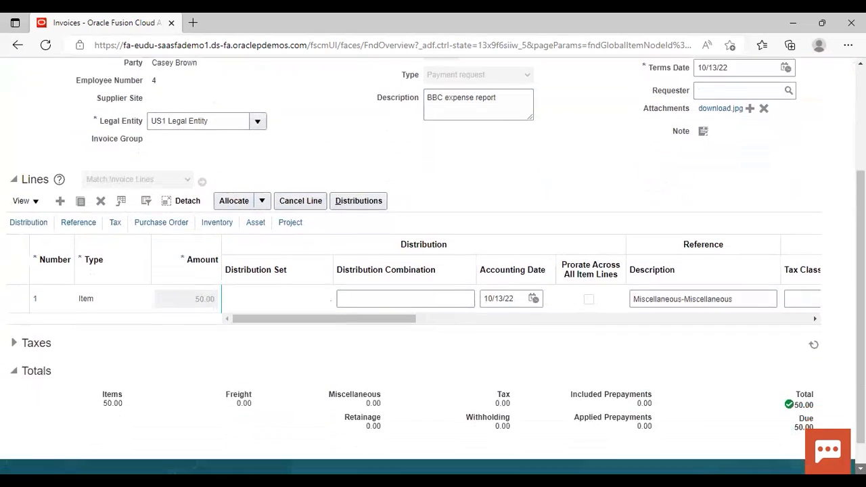
scroll(down, 3)
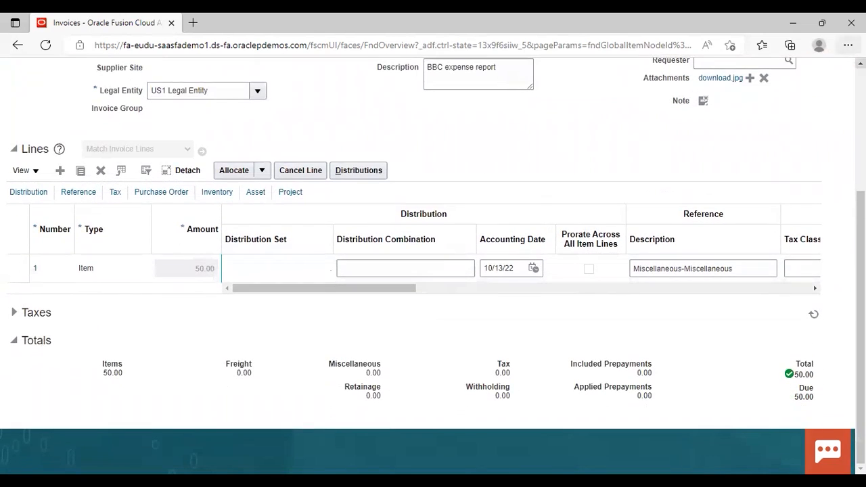
scroll(up, 3)
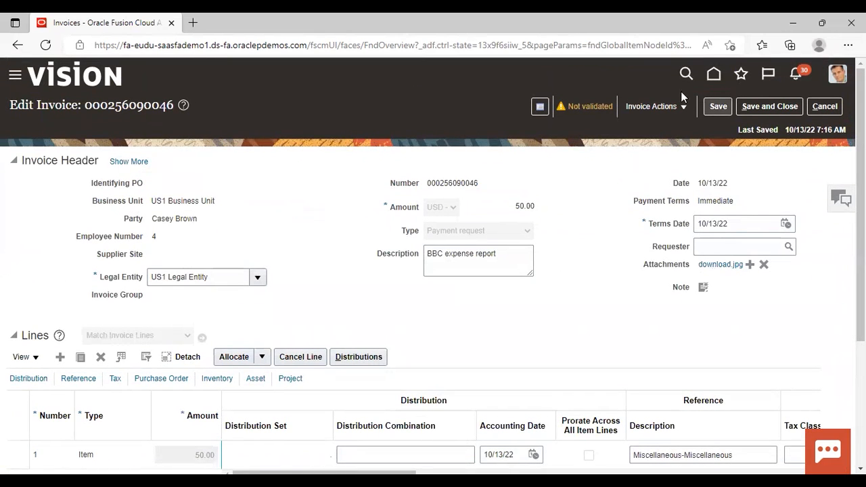
click(652, 106)
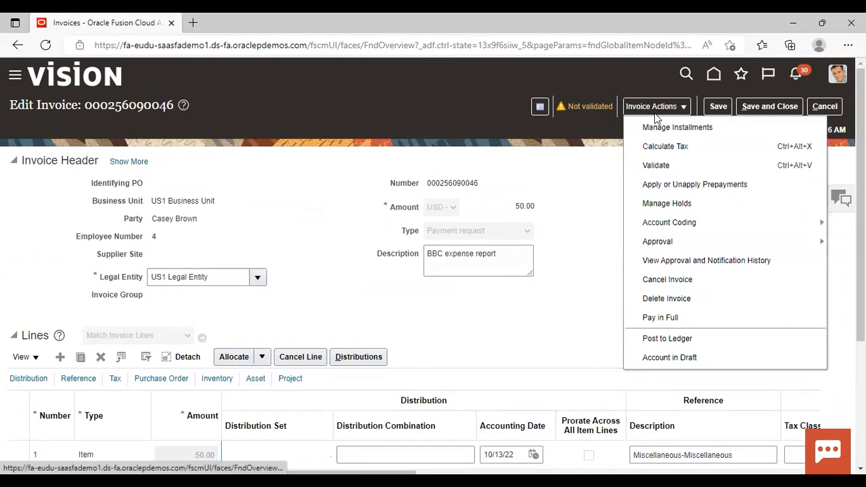
mouse_move(666, 203)
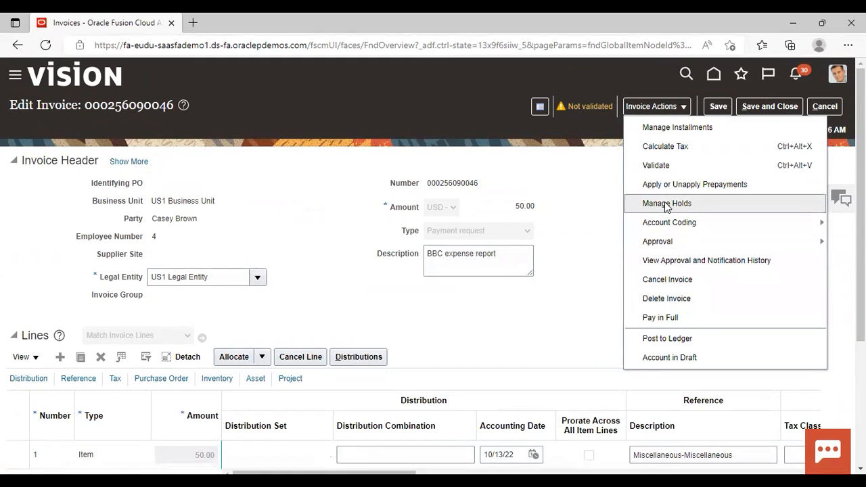
mouse_move(655, 166)
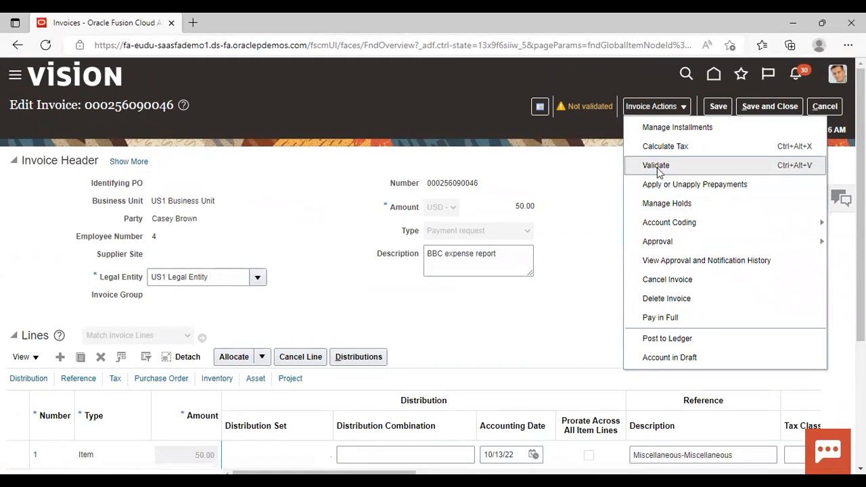
mouse_move(666, 317)
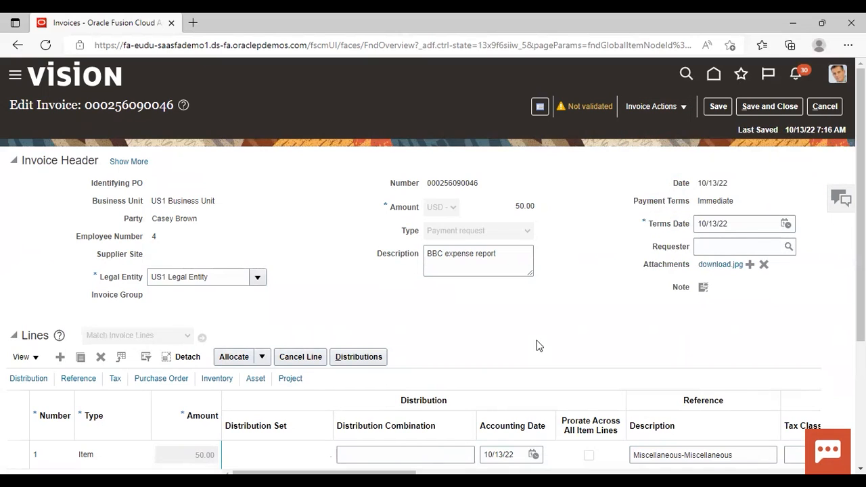
mouse_move(567, 290)
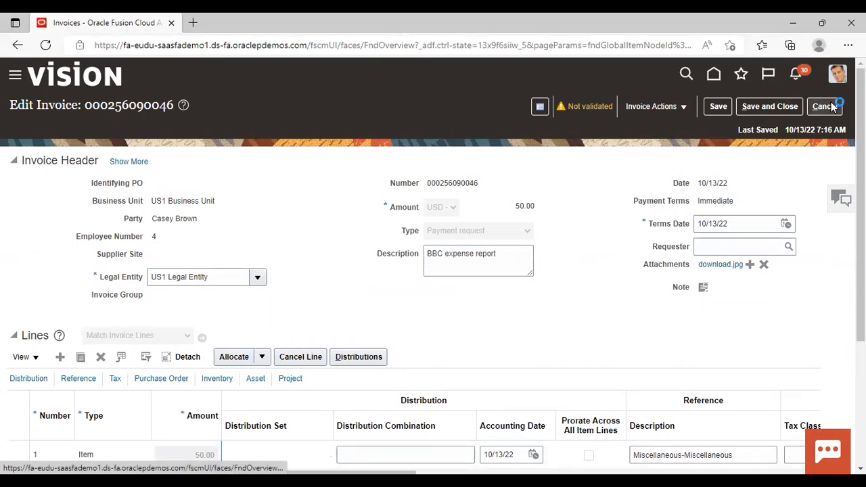
click(826, 105)
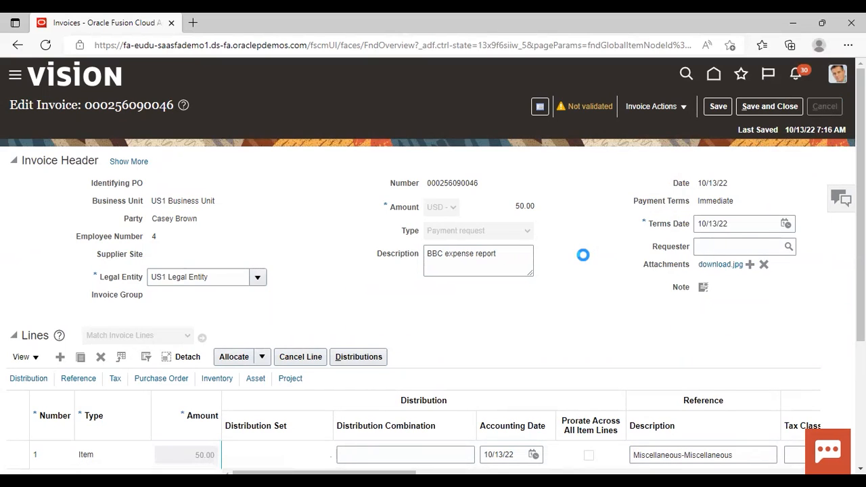